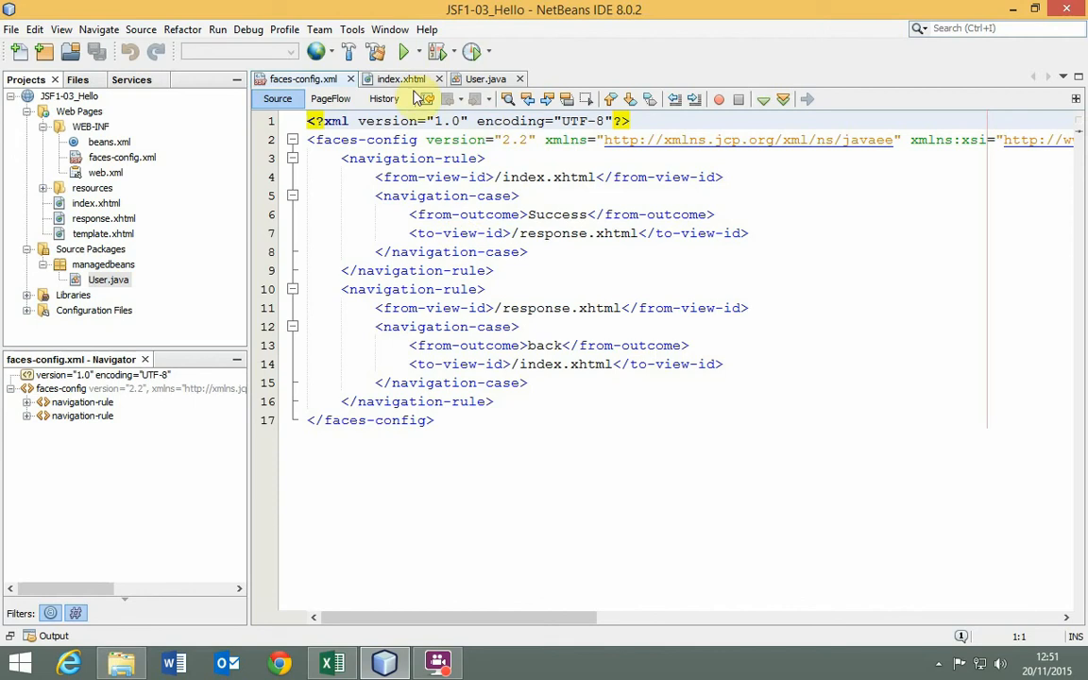
Step: Compare index.xhtml's submit button action against the Success navigation rule in faces-config.xml
click(400, 78)
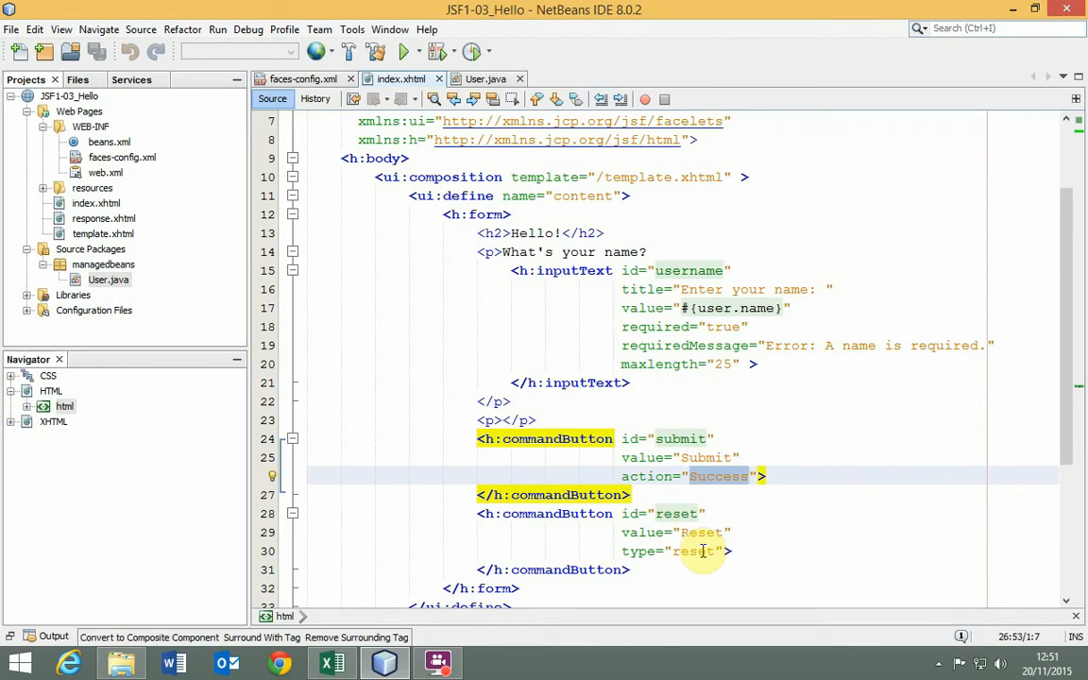
click(303, 79)
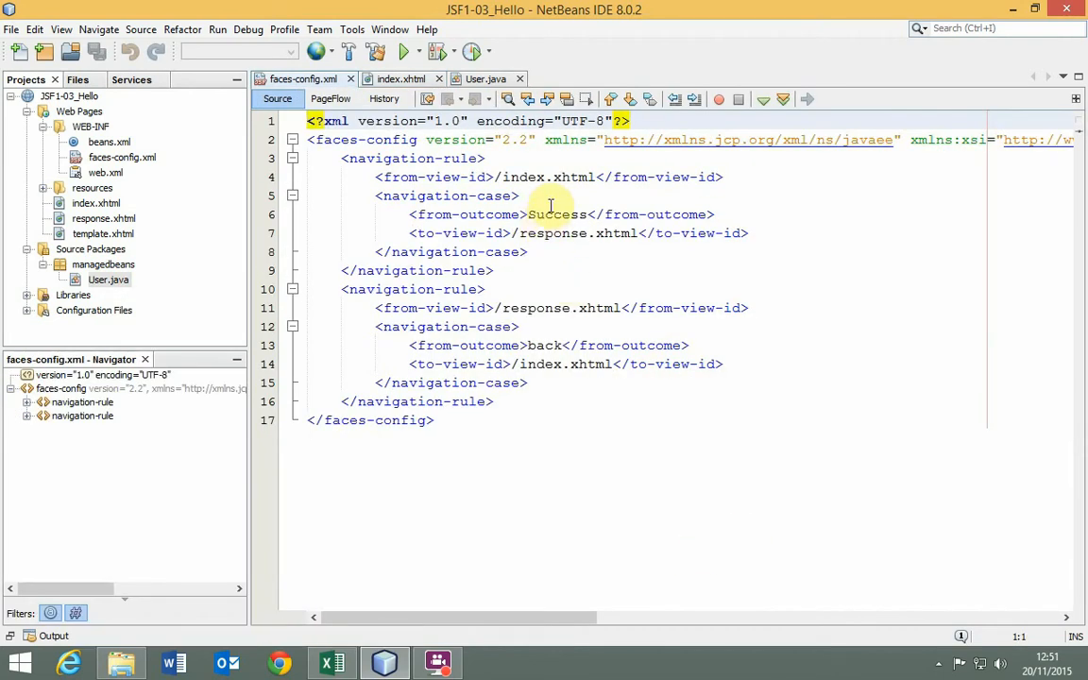
click(400, 78)
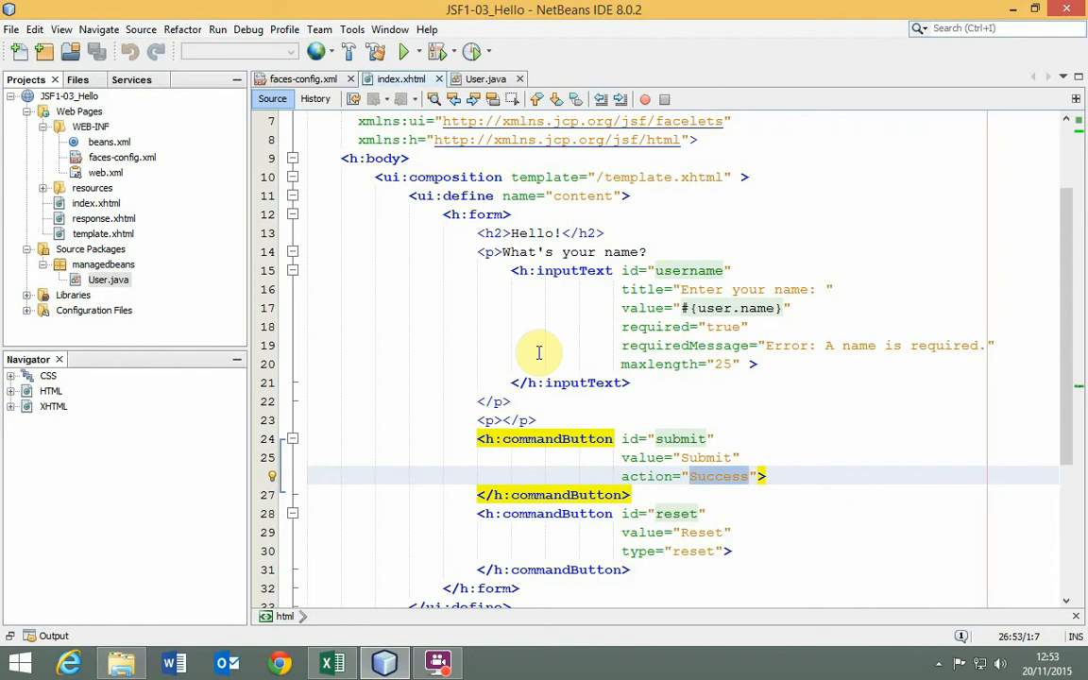
mouse_move(601, 336)
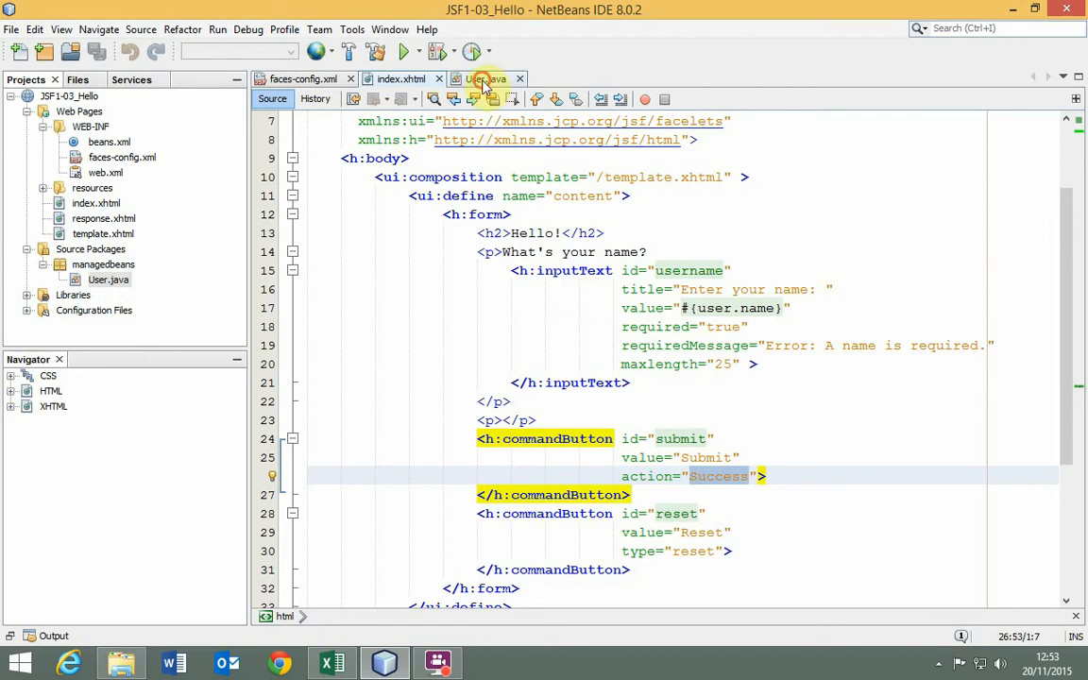
Step: Write public String getDetails() in User.java, printing "Called getDetails()" and returning "Success"
click(486, 79)
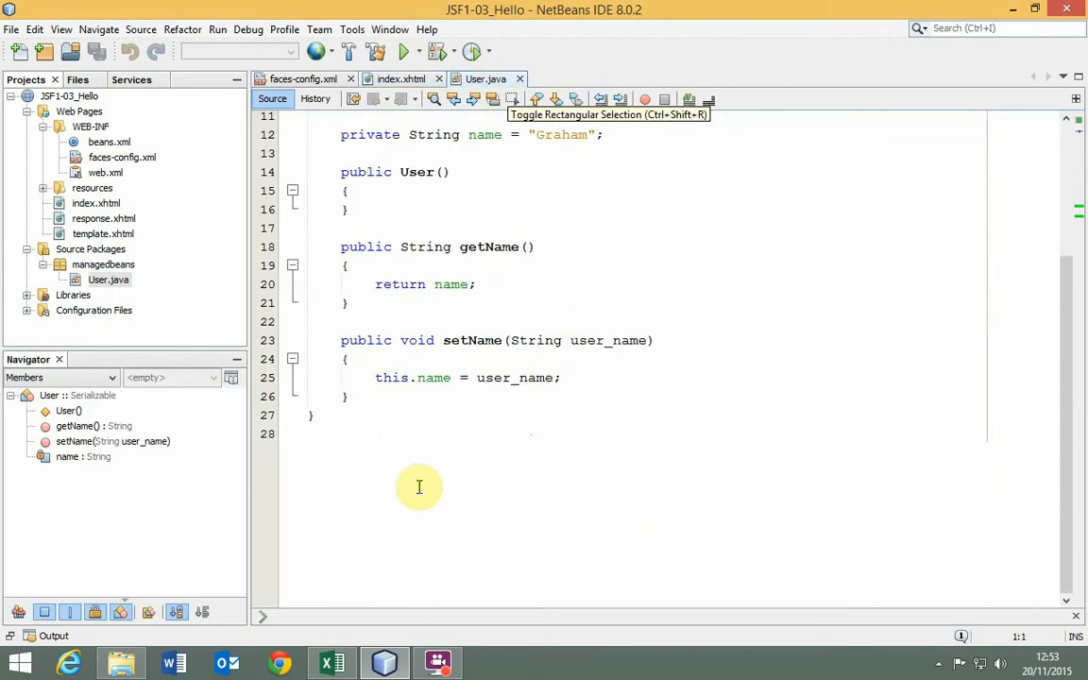
text(public String getDetails()
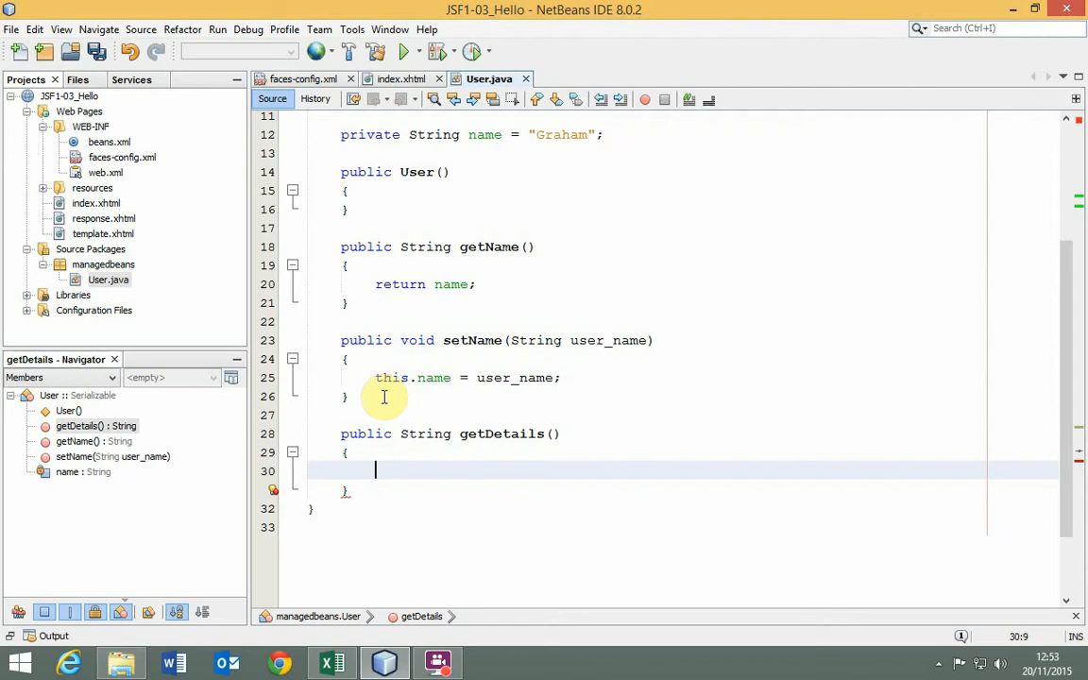
text(//query the database)
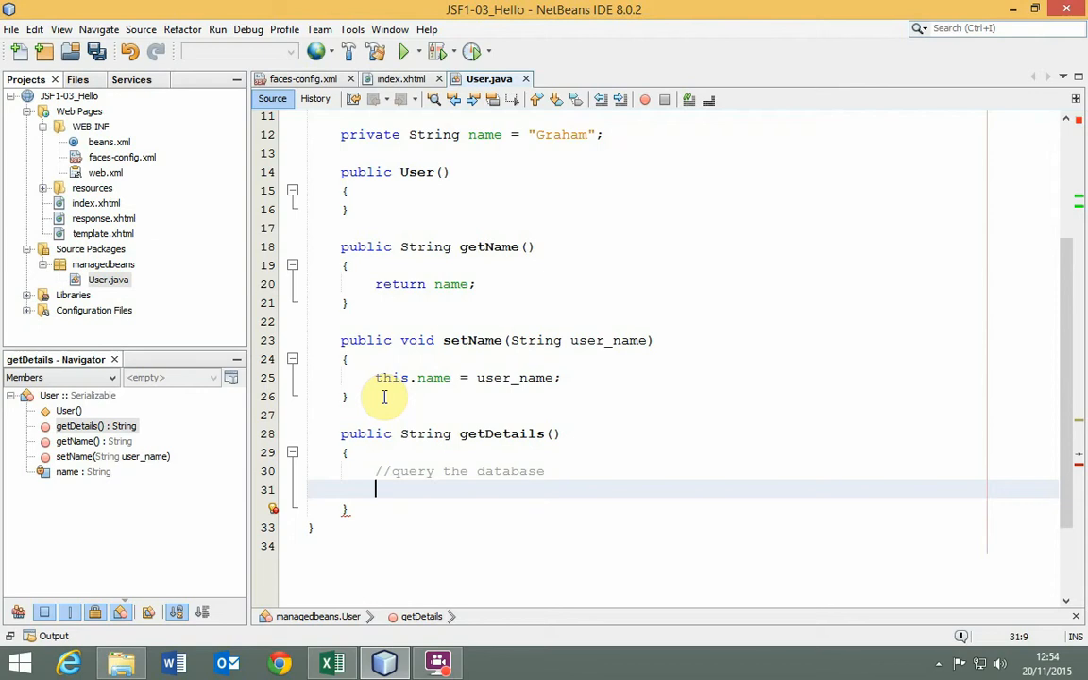
text(return)
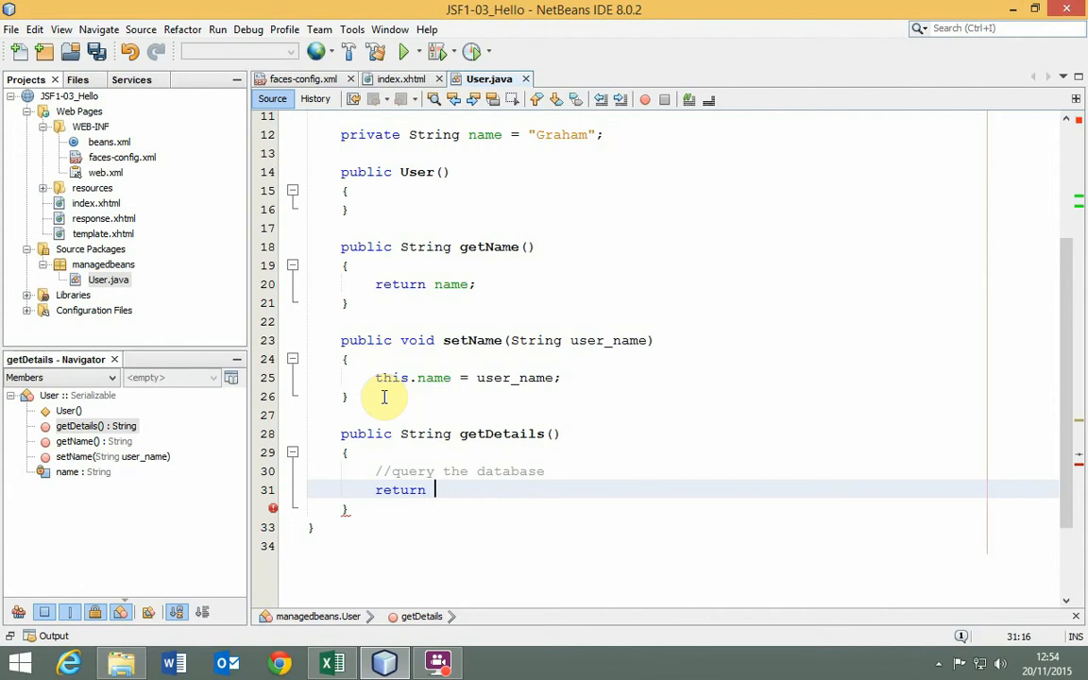
text("")
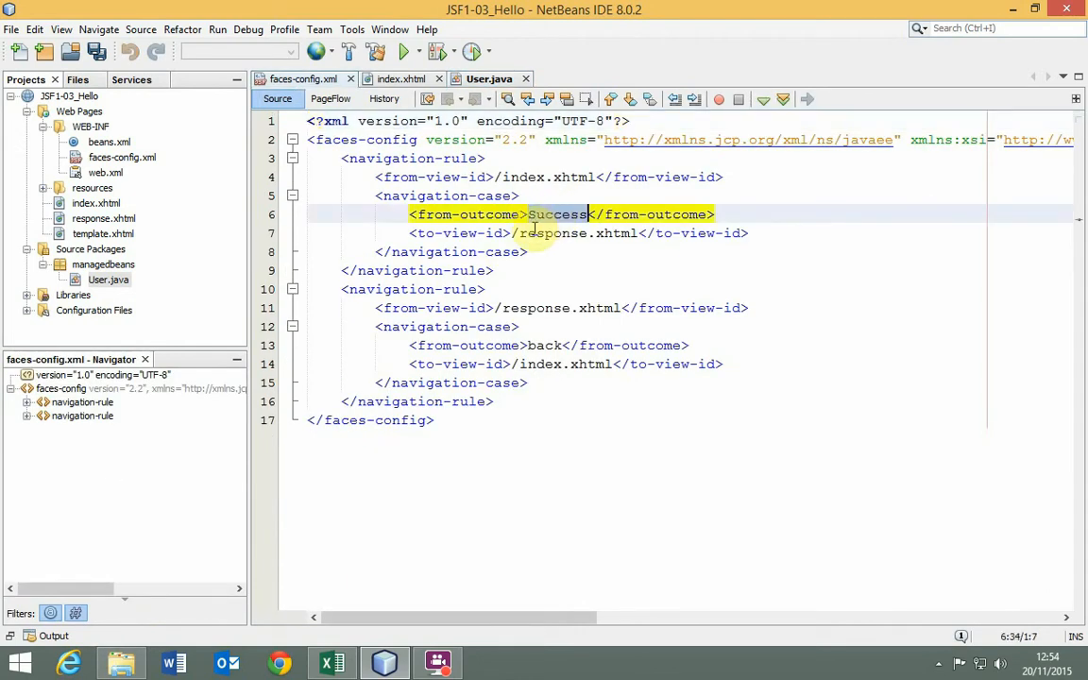
click(489, 78)
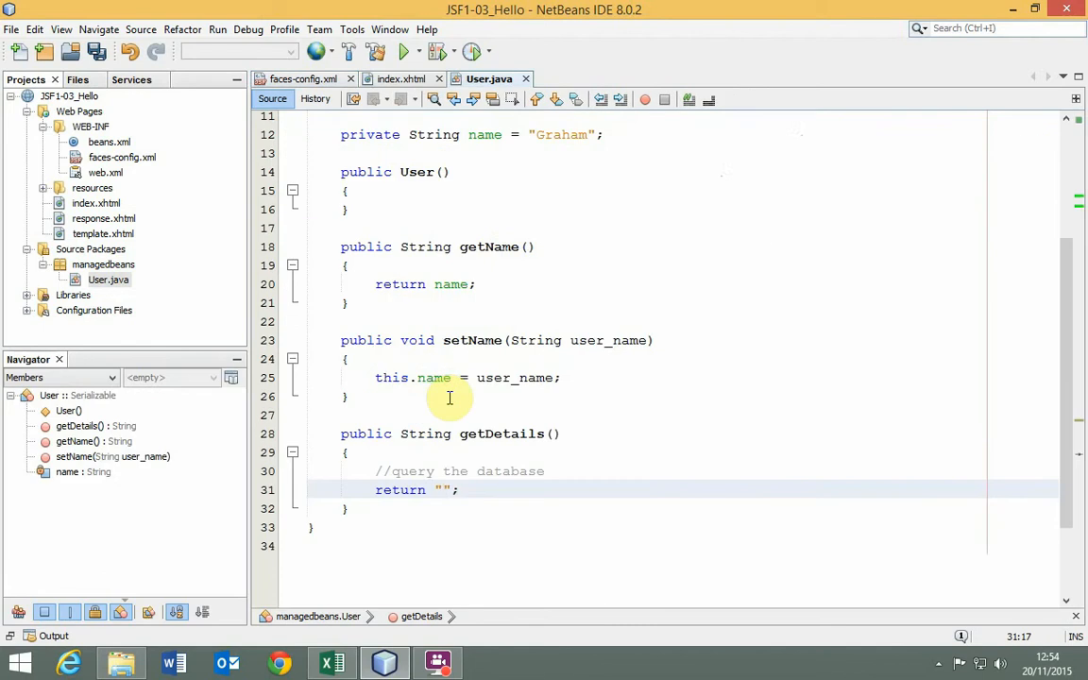
text(Success)
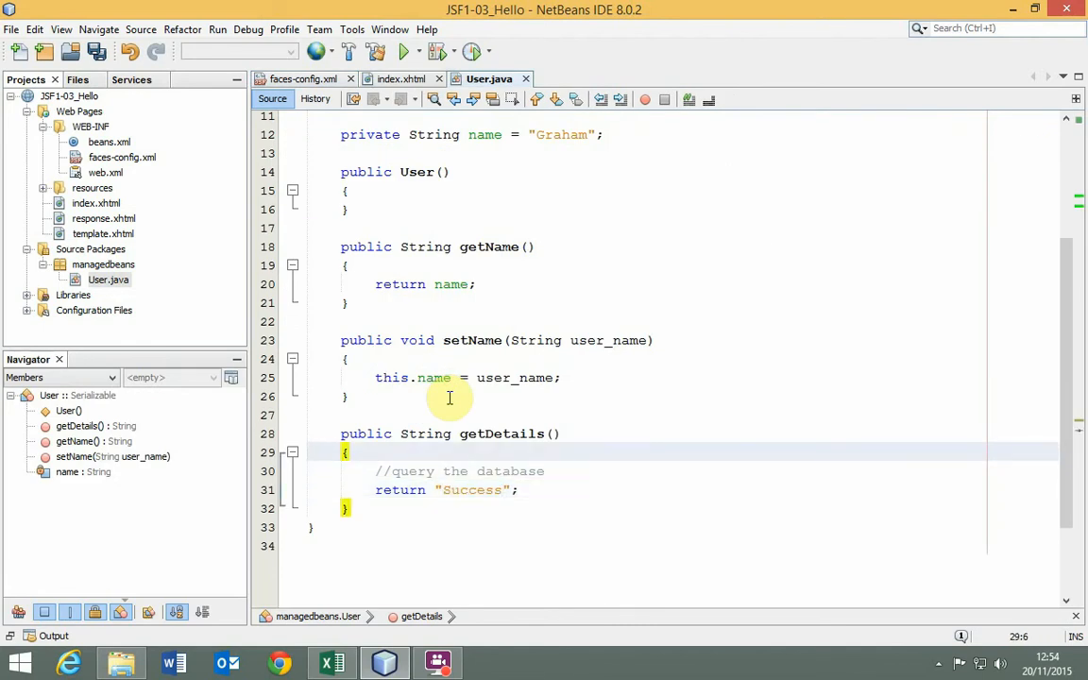
text(System.out.println("");)
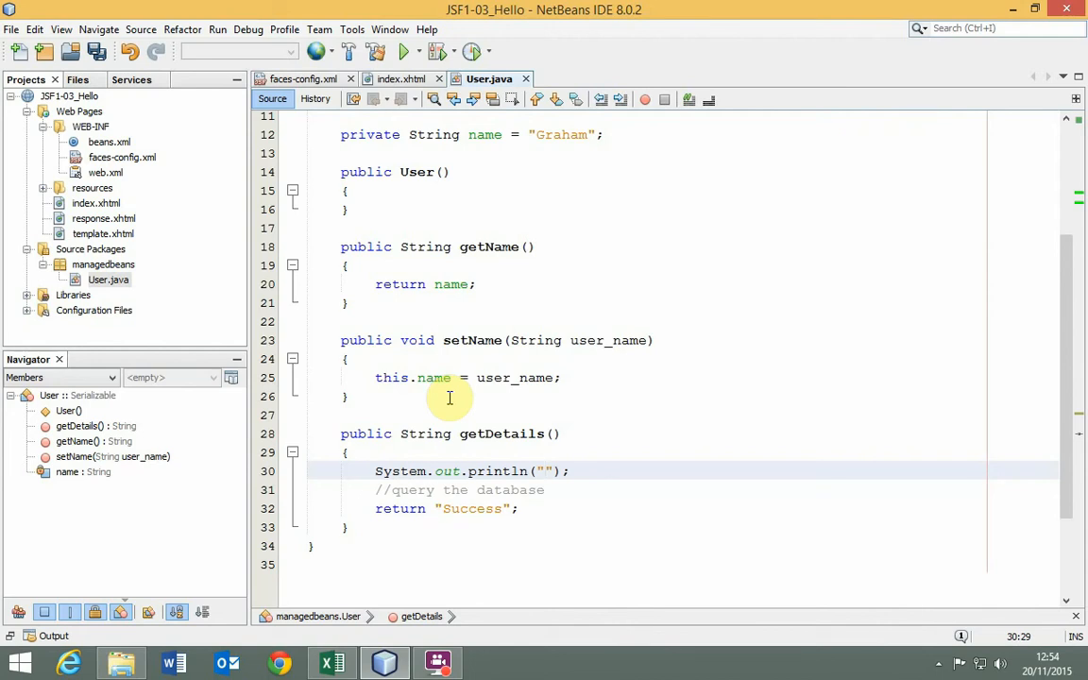
text(Called getDetails())
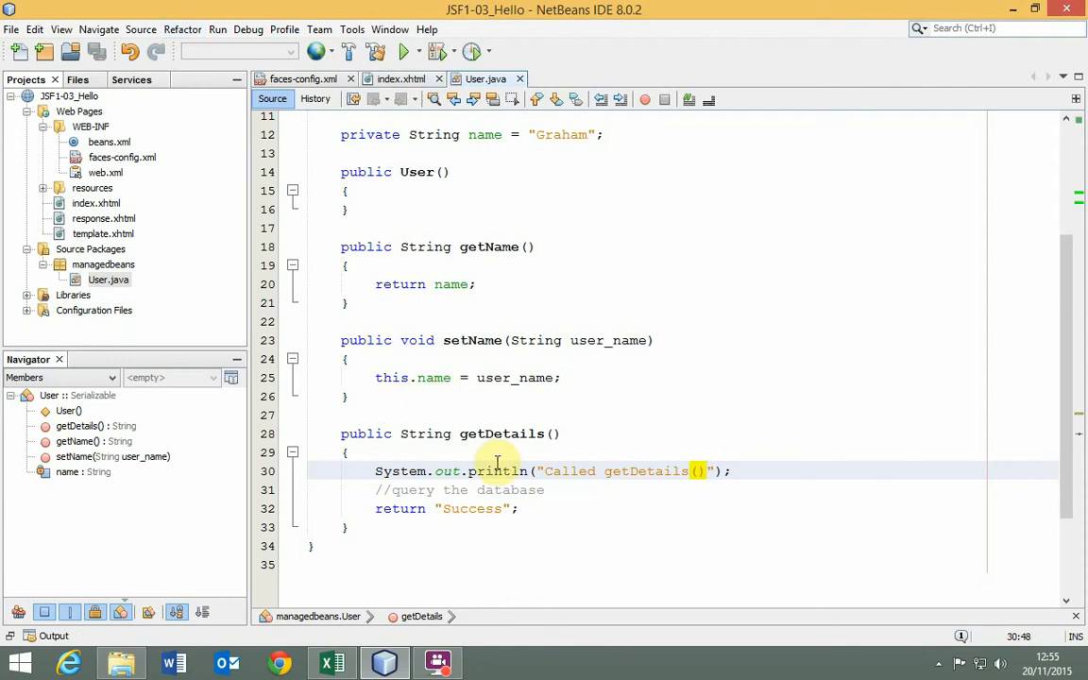
Step: Change the submit button's action in index.xhtml to #{user.details}
click(400, 79)
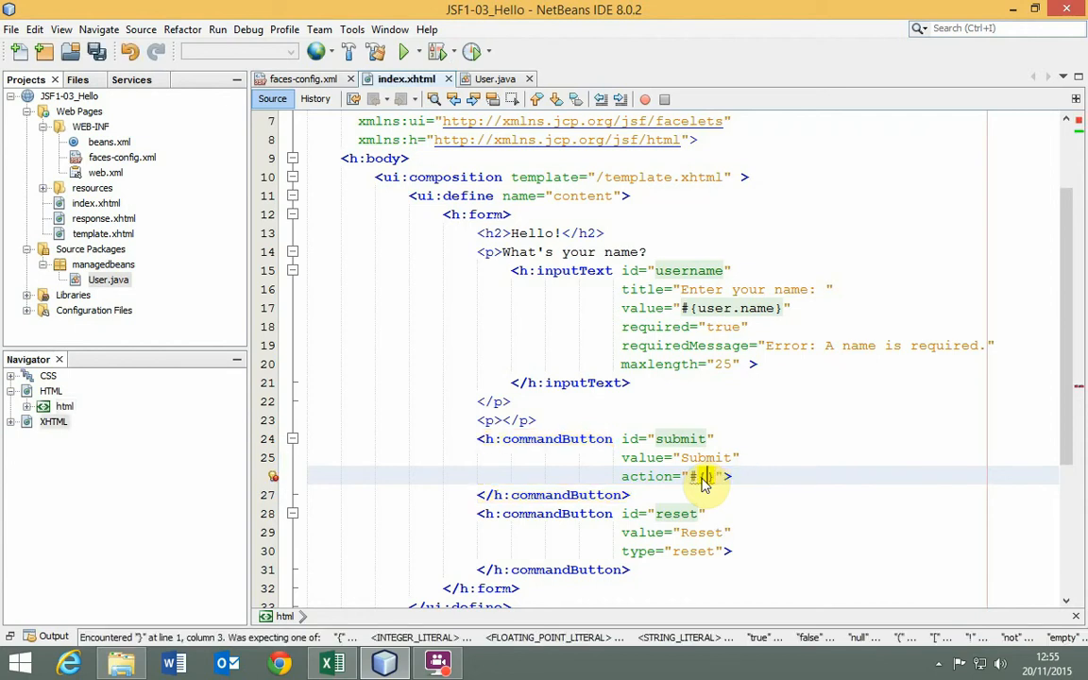
text(user)
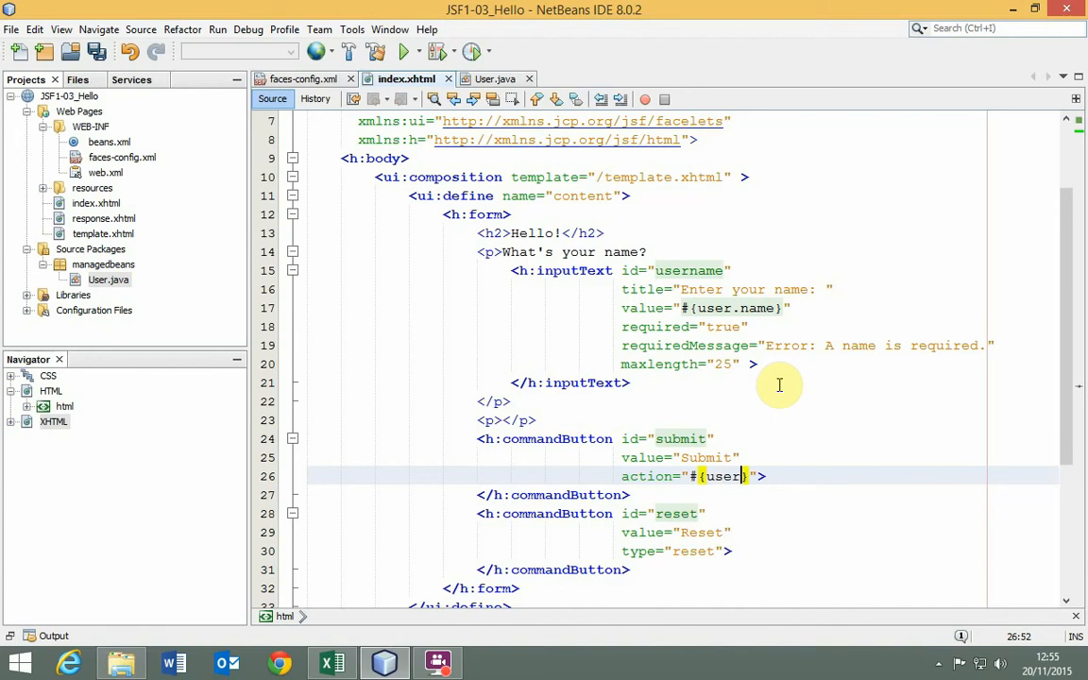
text(.details)
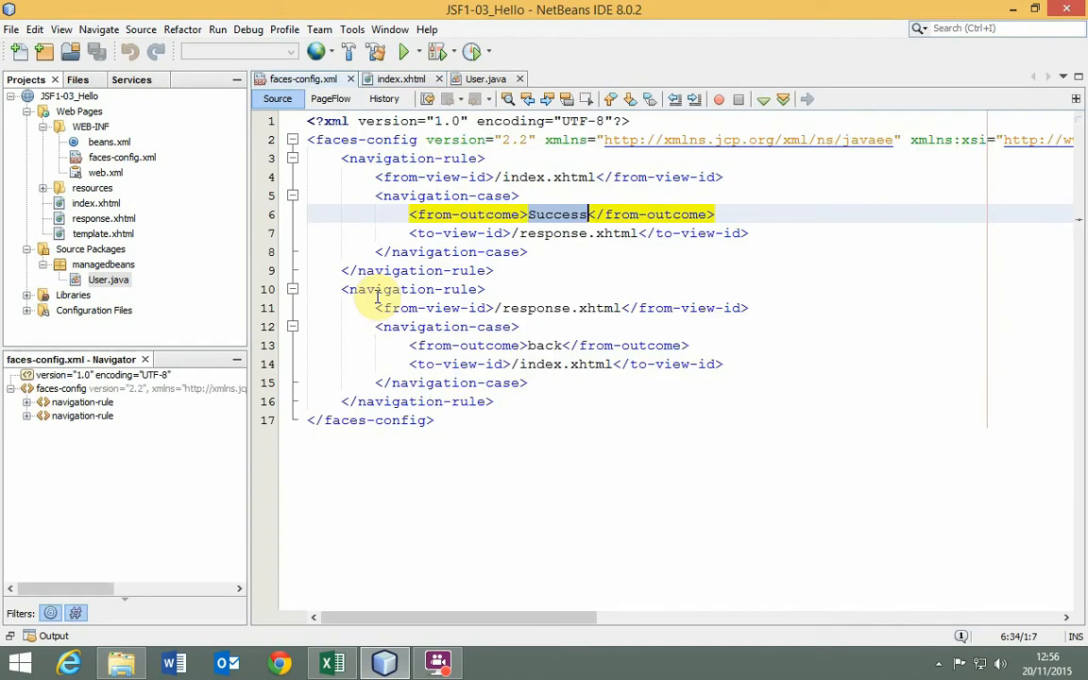
Step: Run the app and submit the form, reaching Hello, Graham! and logging Called getDetails()
click(406, 51)
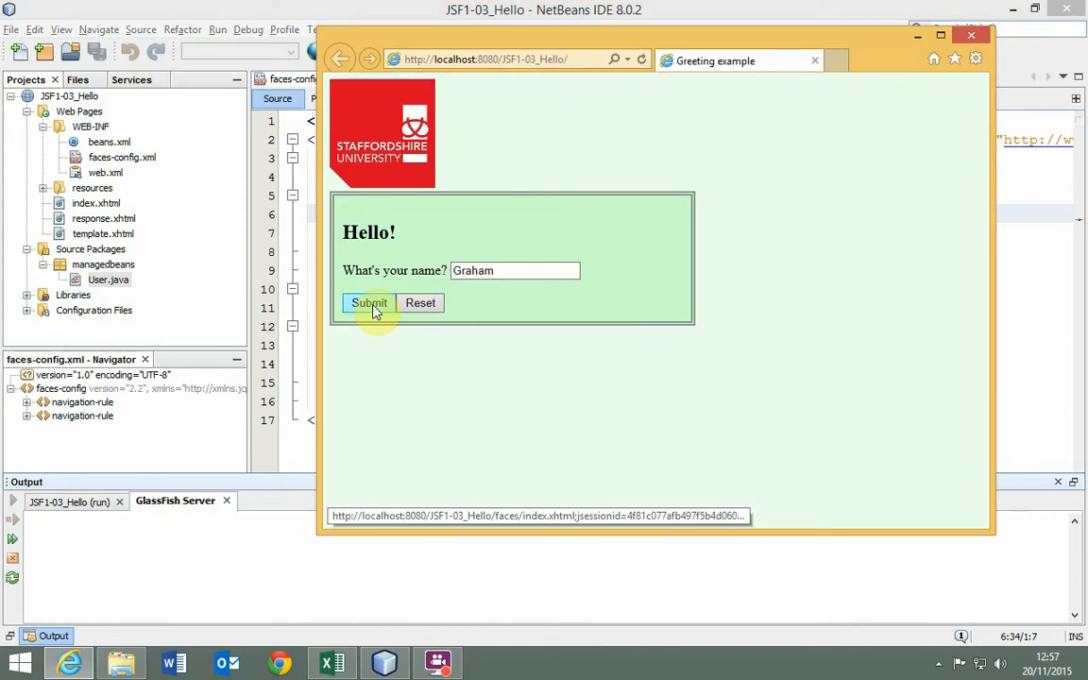
click(369, 302)
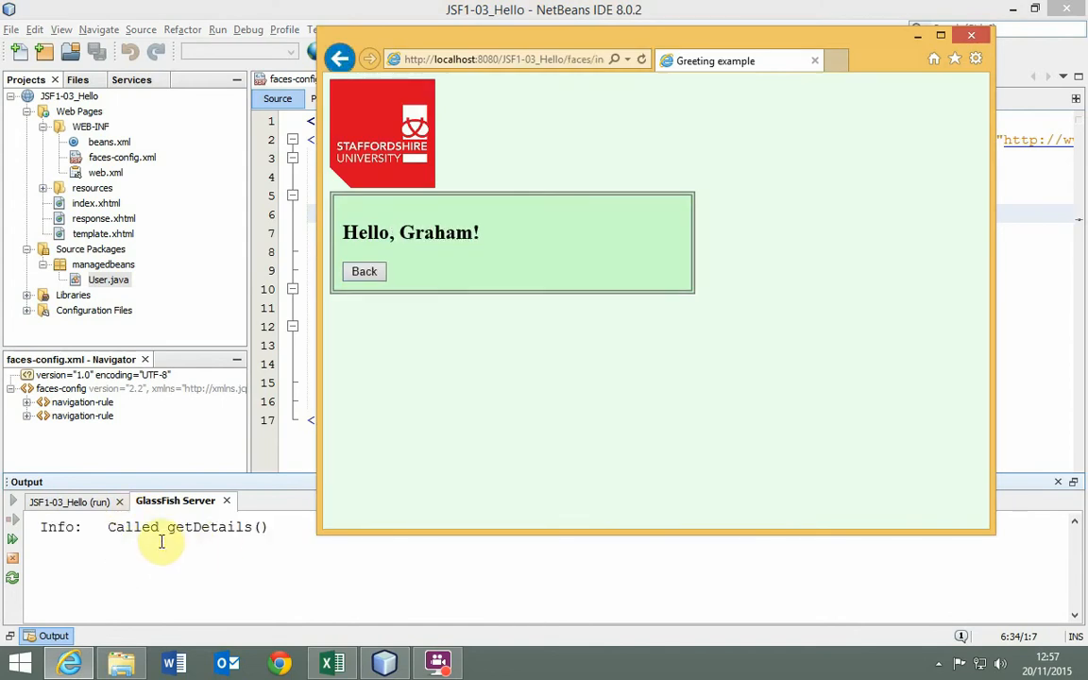